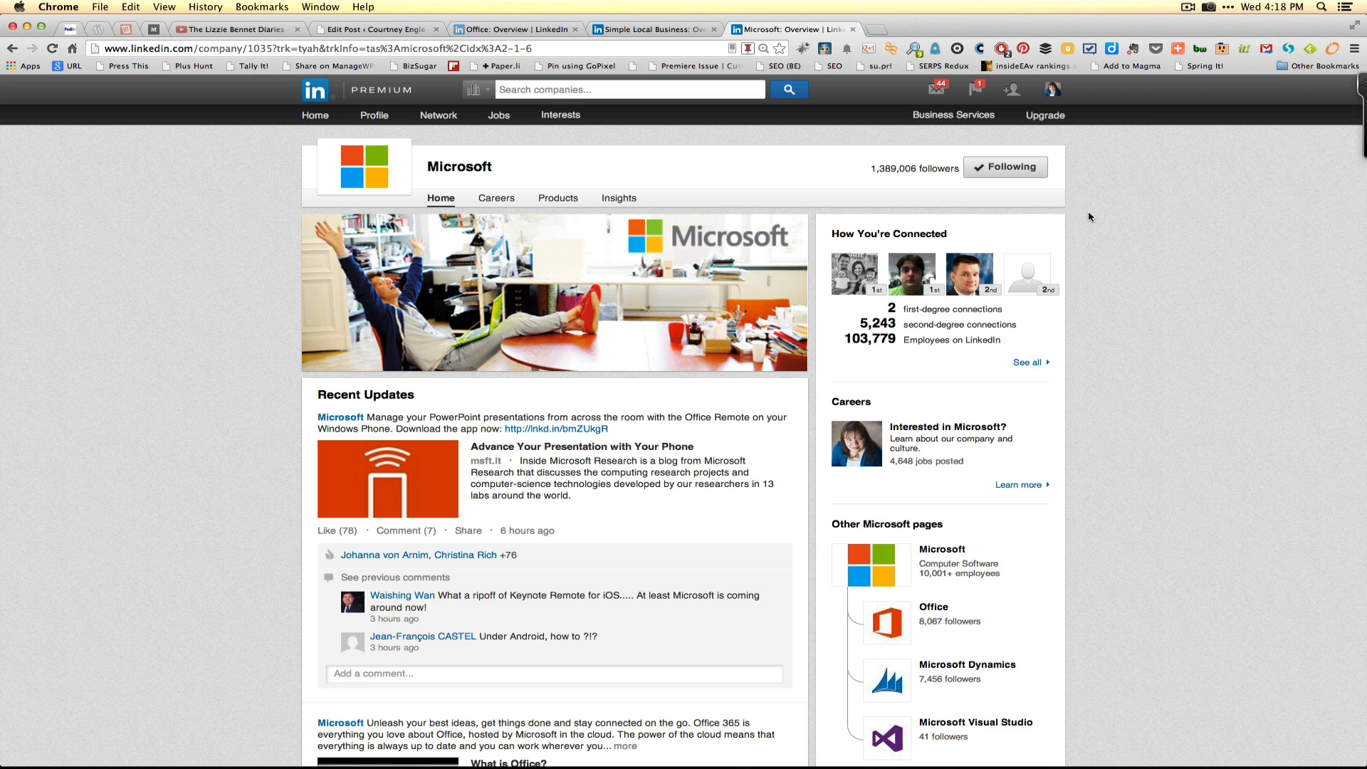
mouse_move(811, 249)
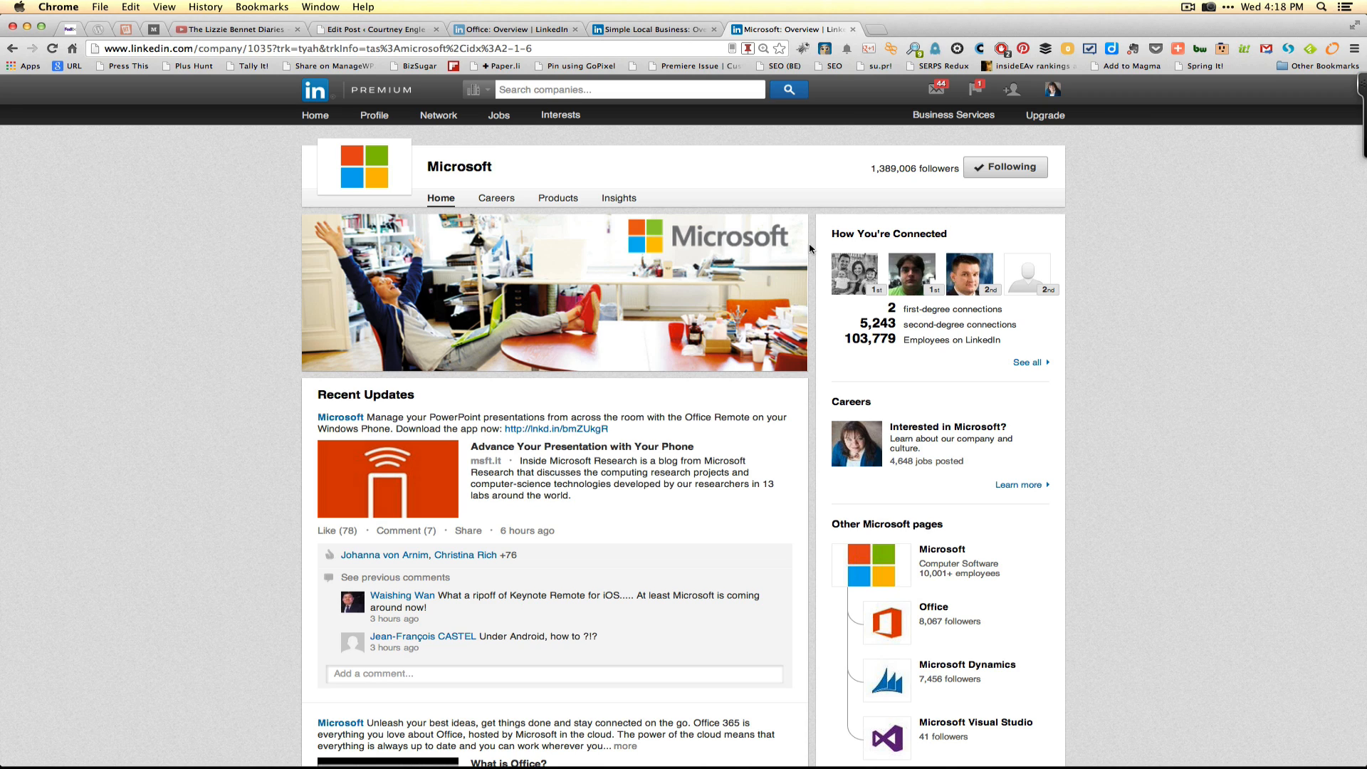
mouse_move(427, 168)
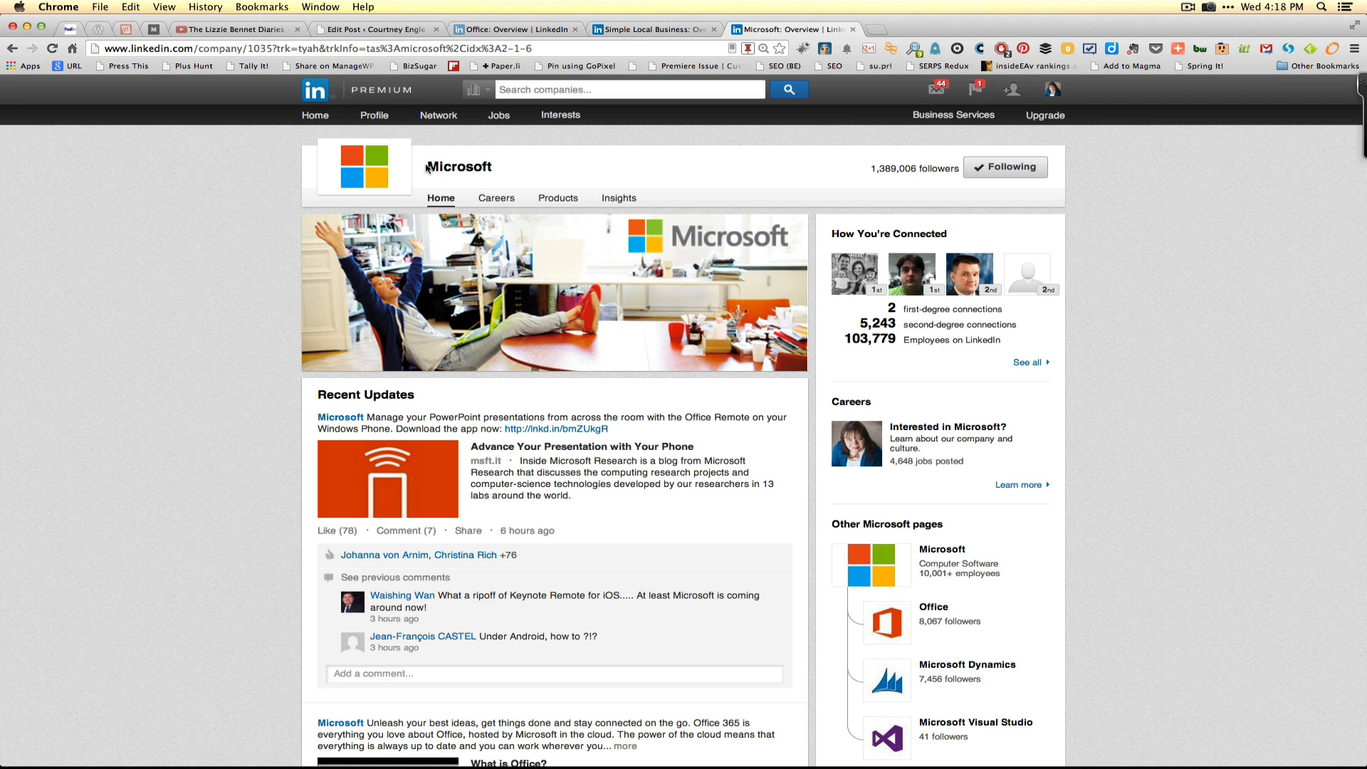
mouse_move(538, 173)
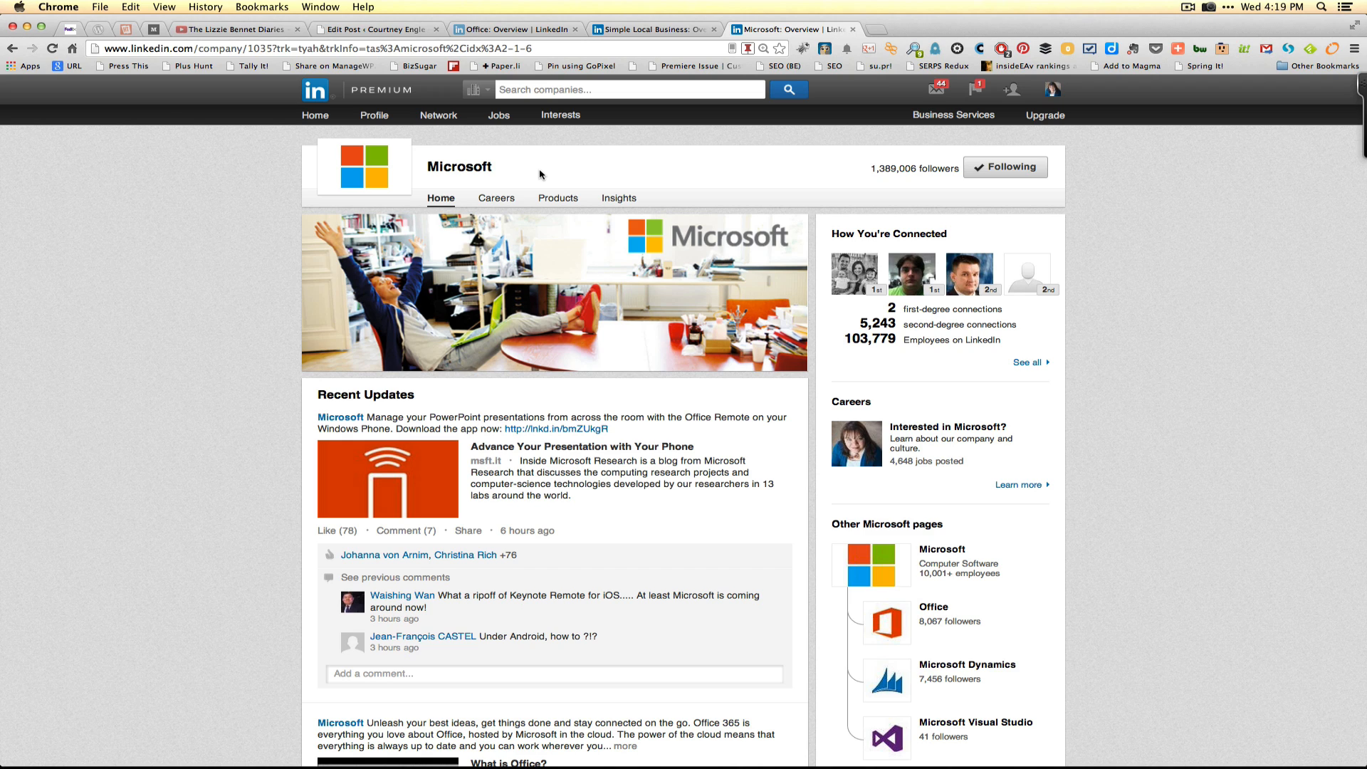
mouse_move(638, 339)
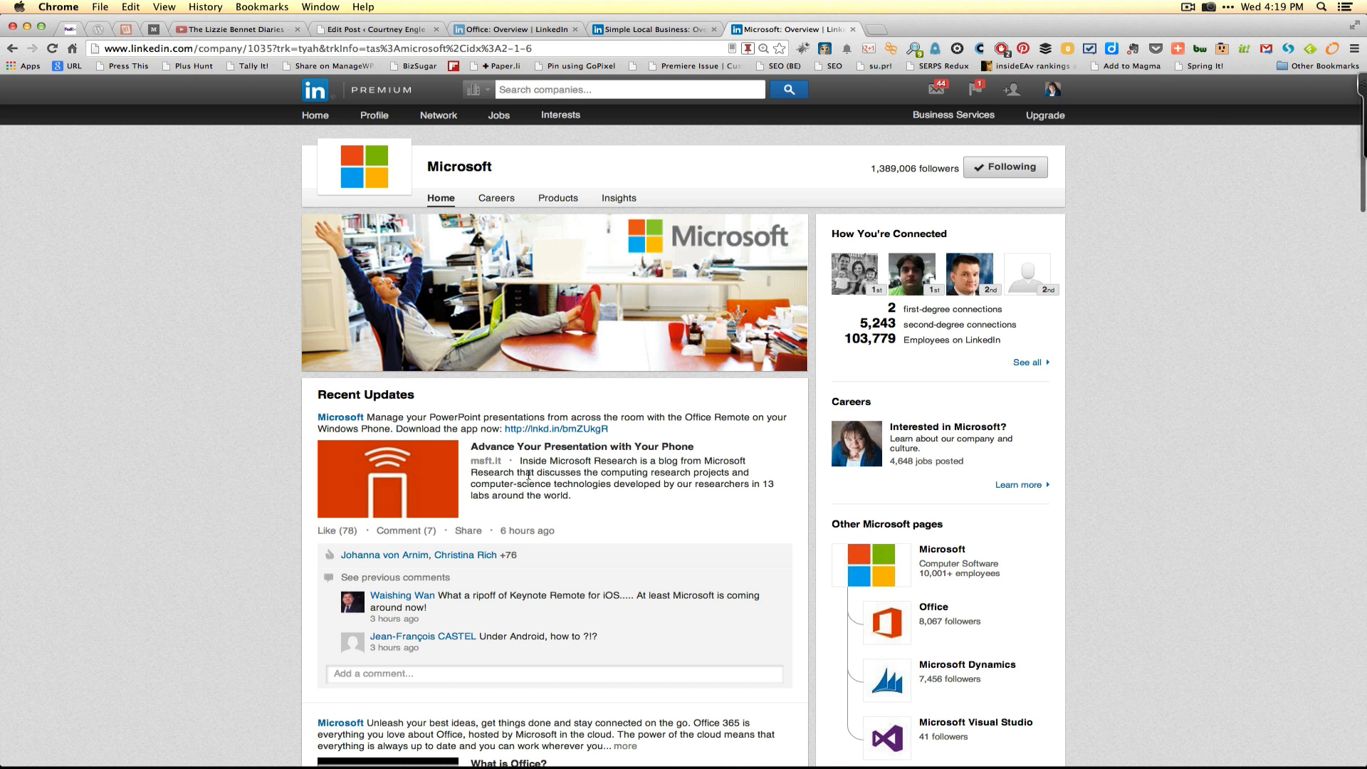
- Open Microsoft's Office showcase page from the Other Microsoft pages list and view it
scroll("down", 3)
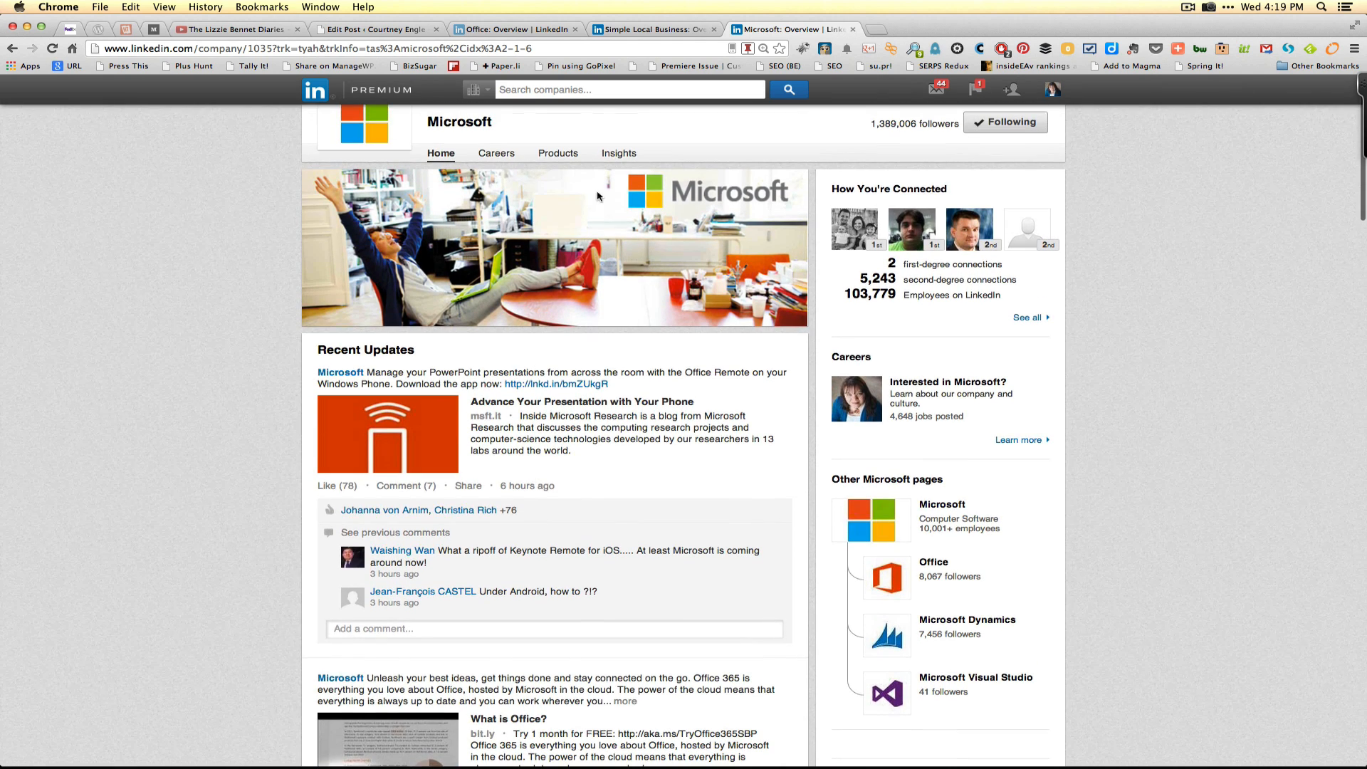
mouse_move(557, 154)
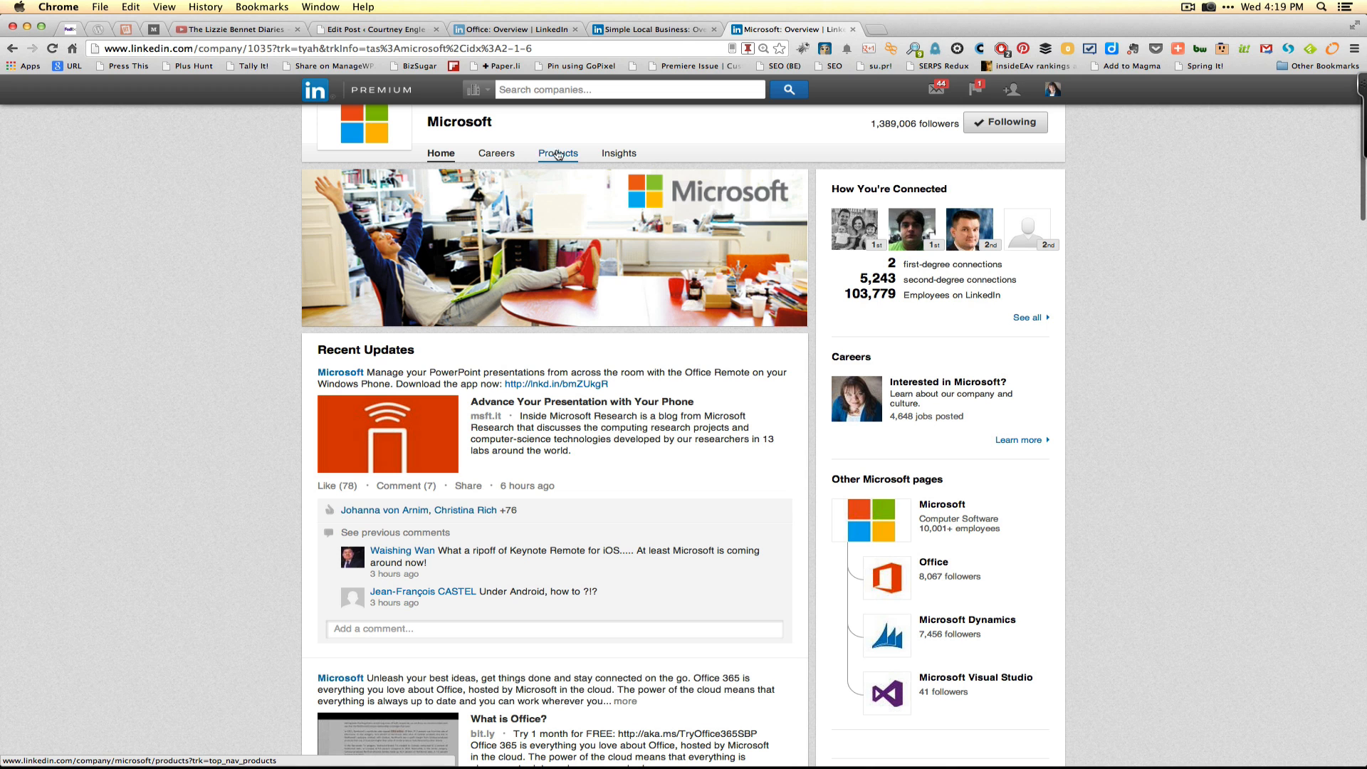
mouse_move(556, 222)
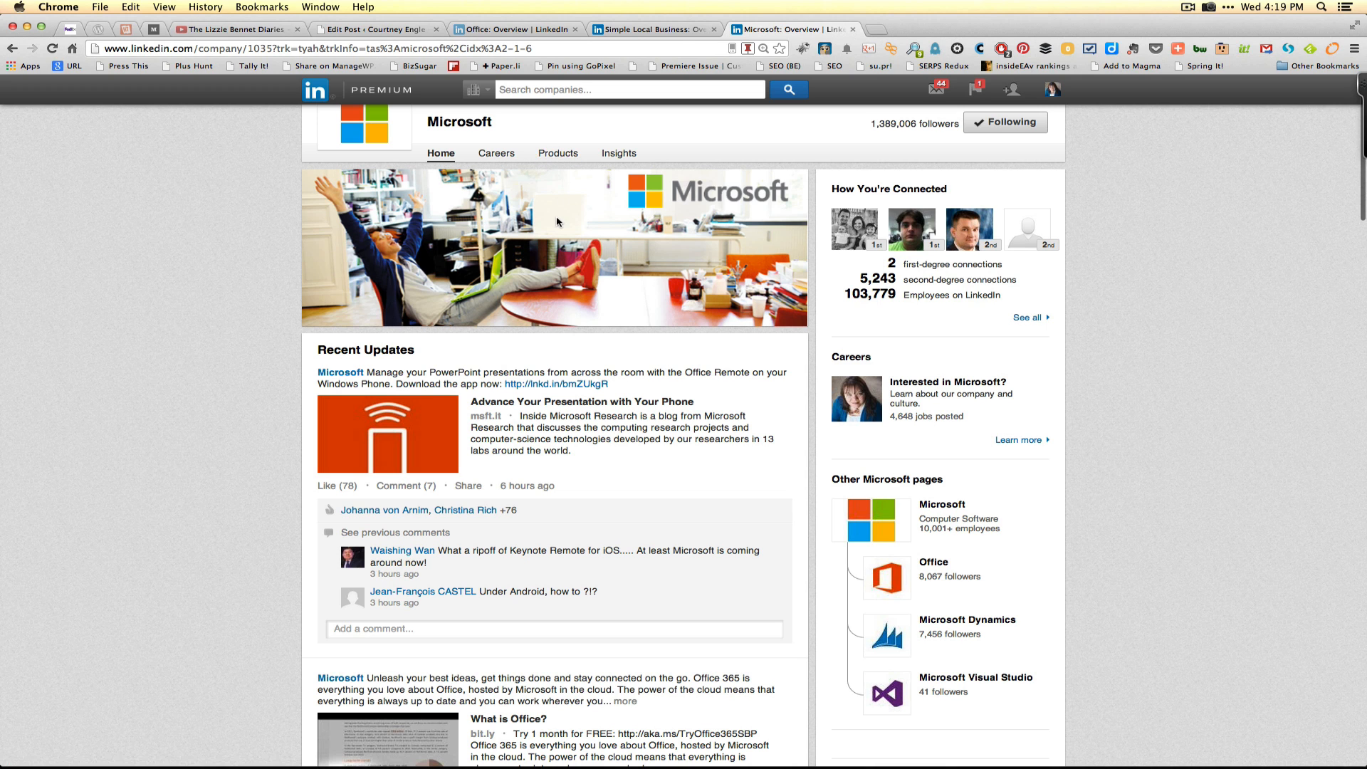
scroll("down", 3)
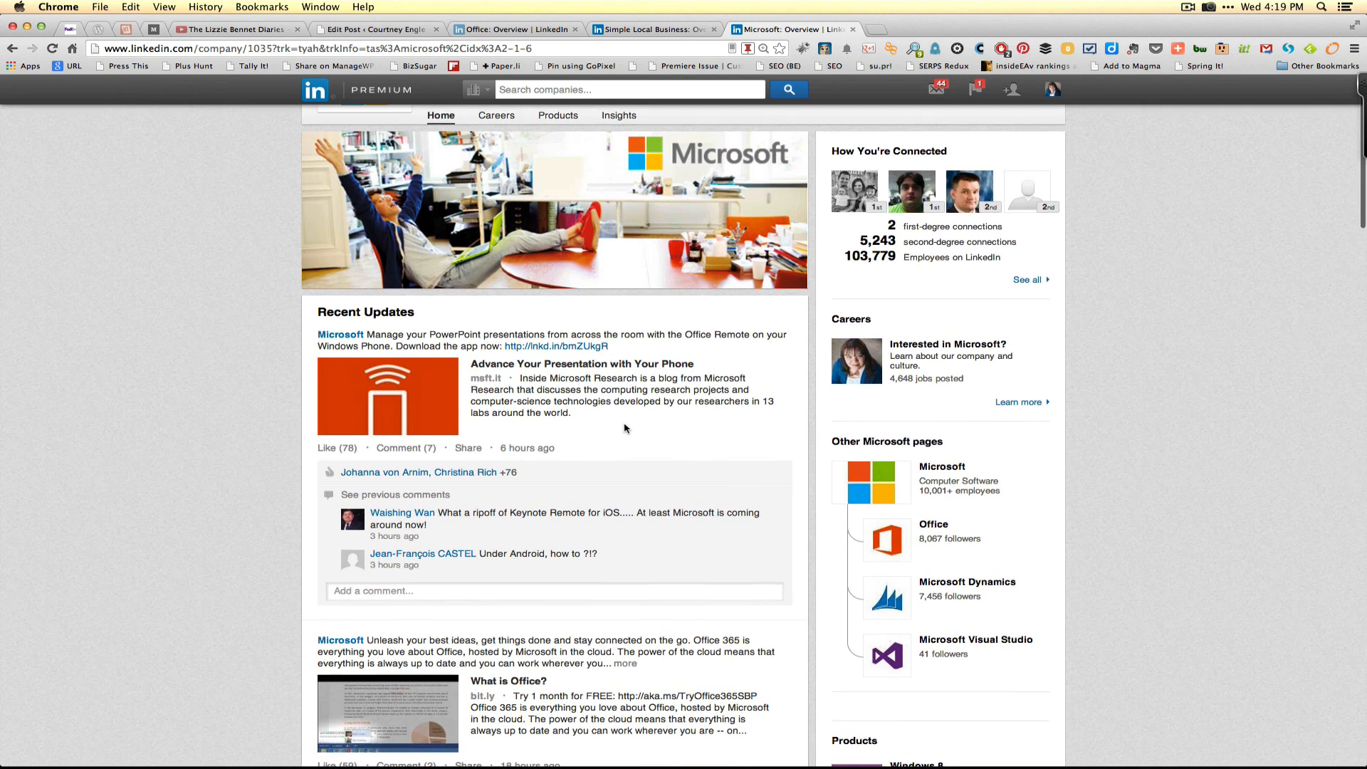
scroll("down", 3)
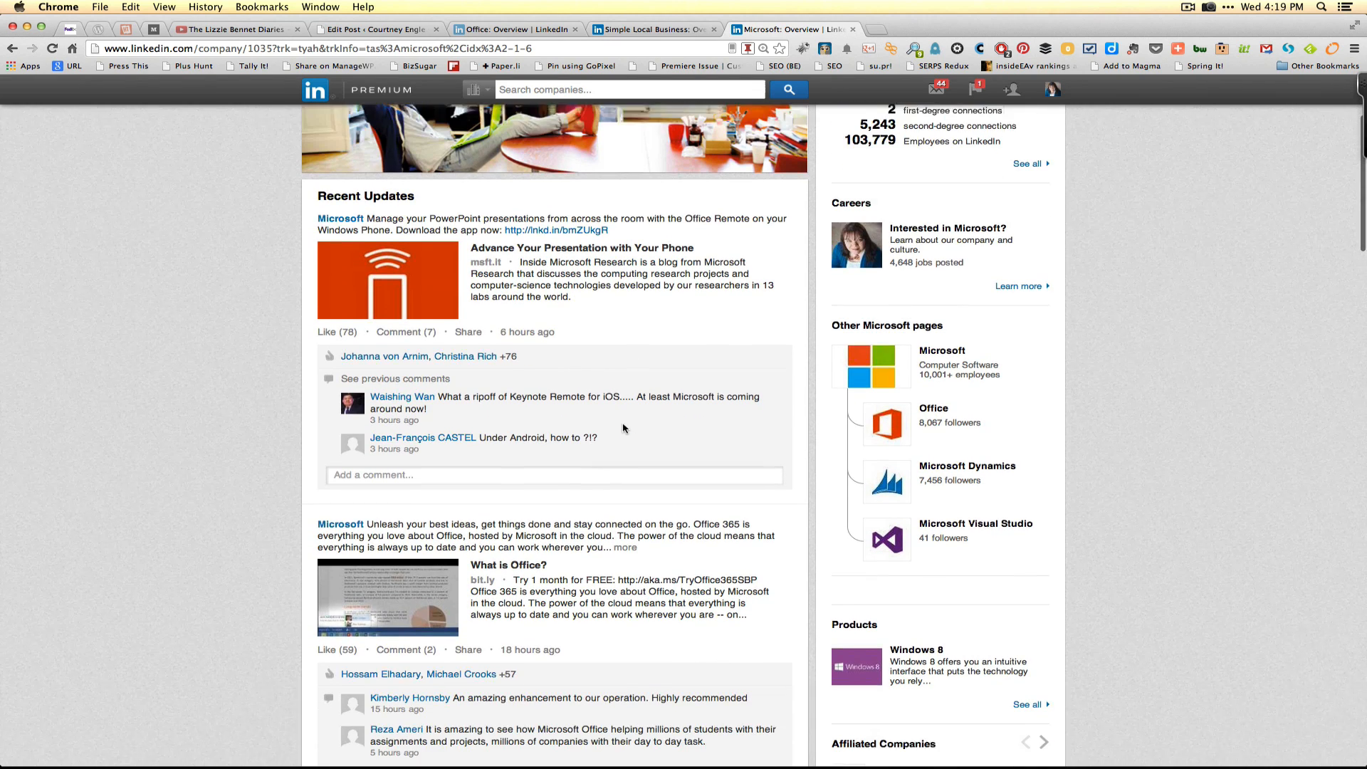
scroll("down", 3)
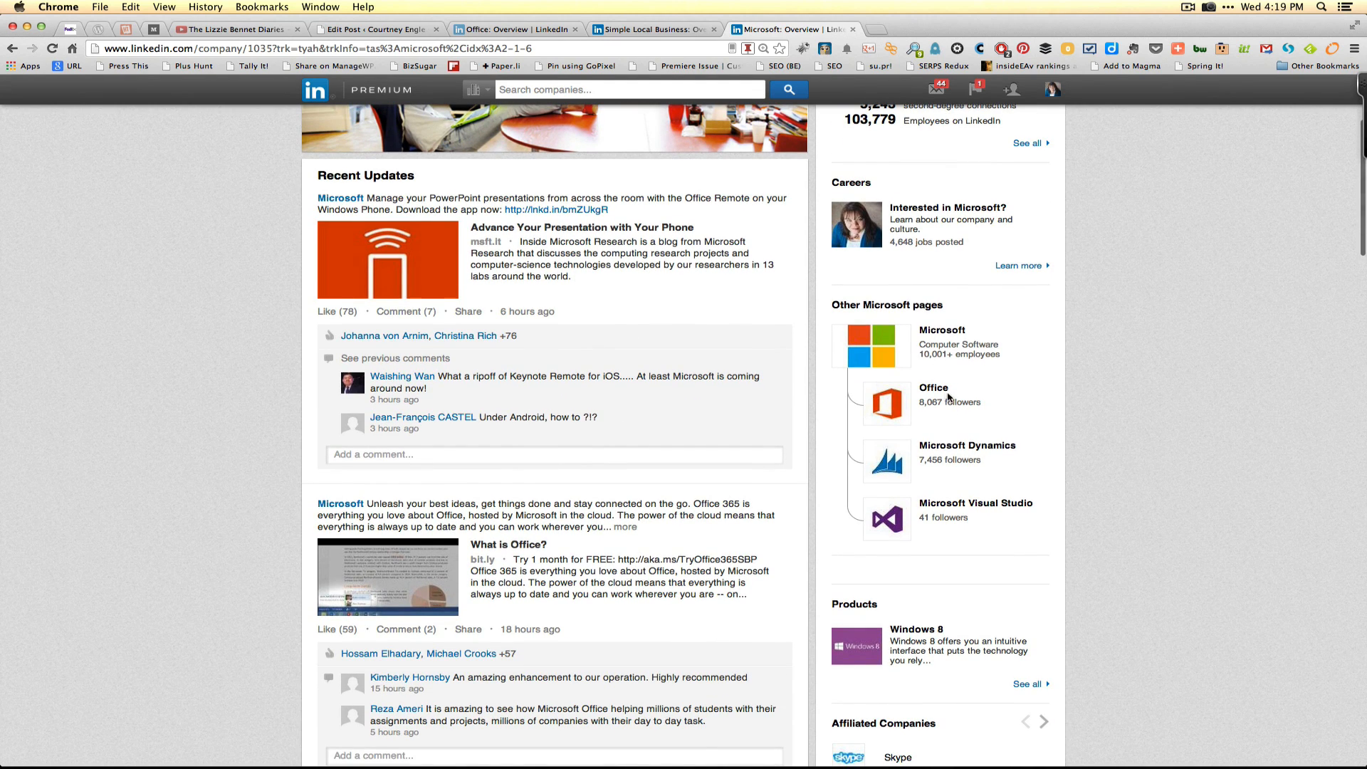
mouse_move(933, 388)
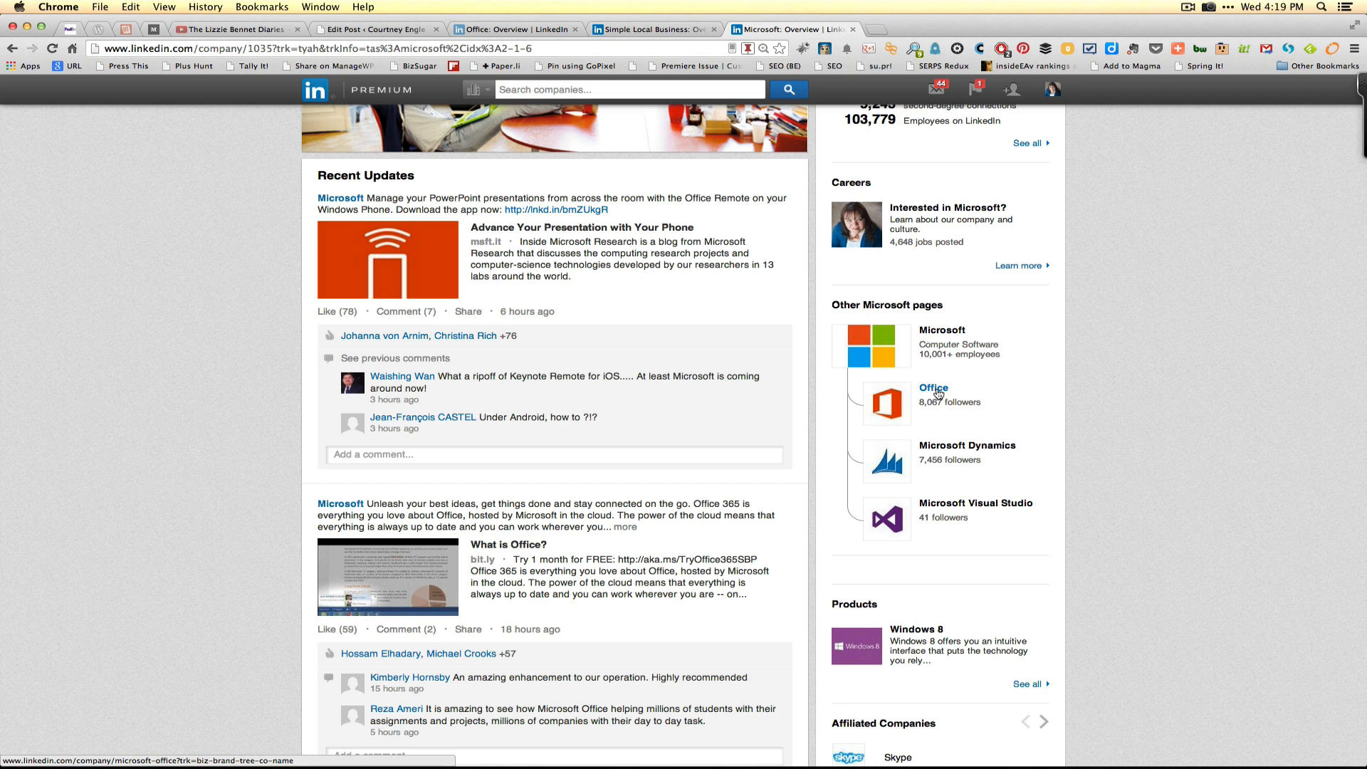
left_click(933, 387)
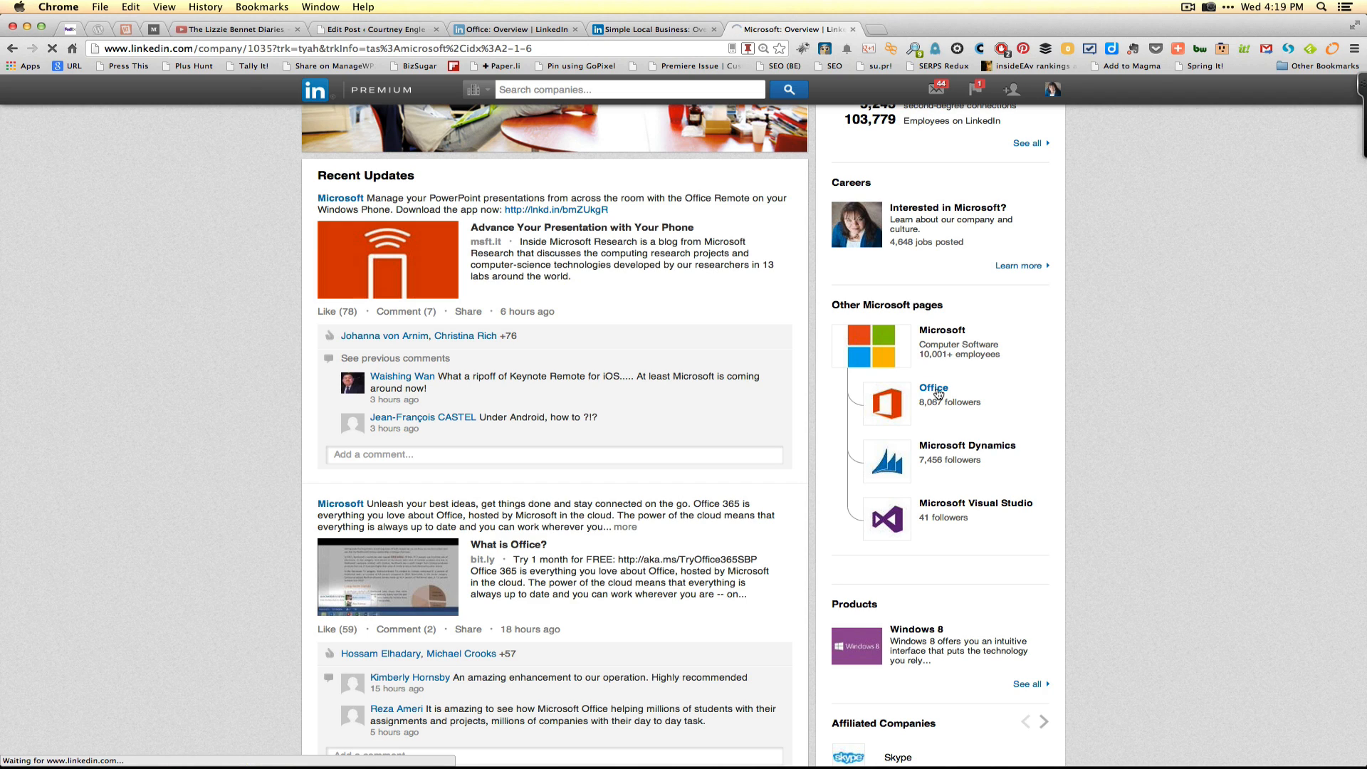
left_click(933, 387)
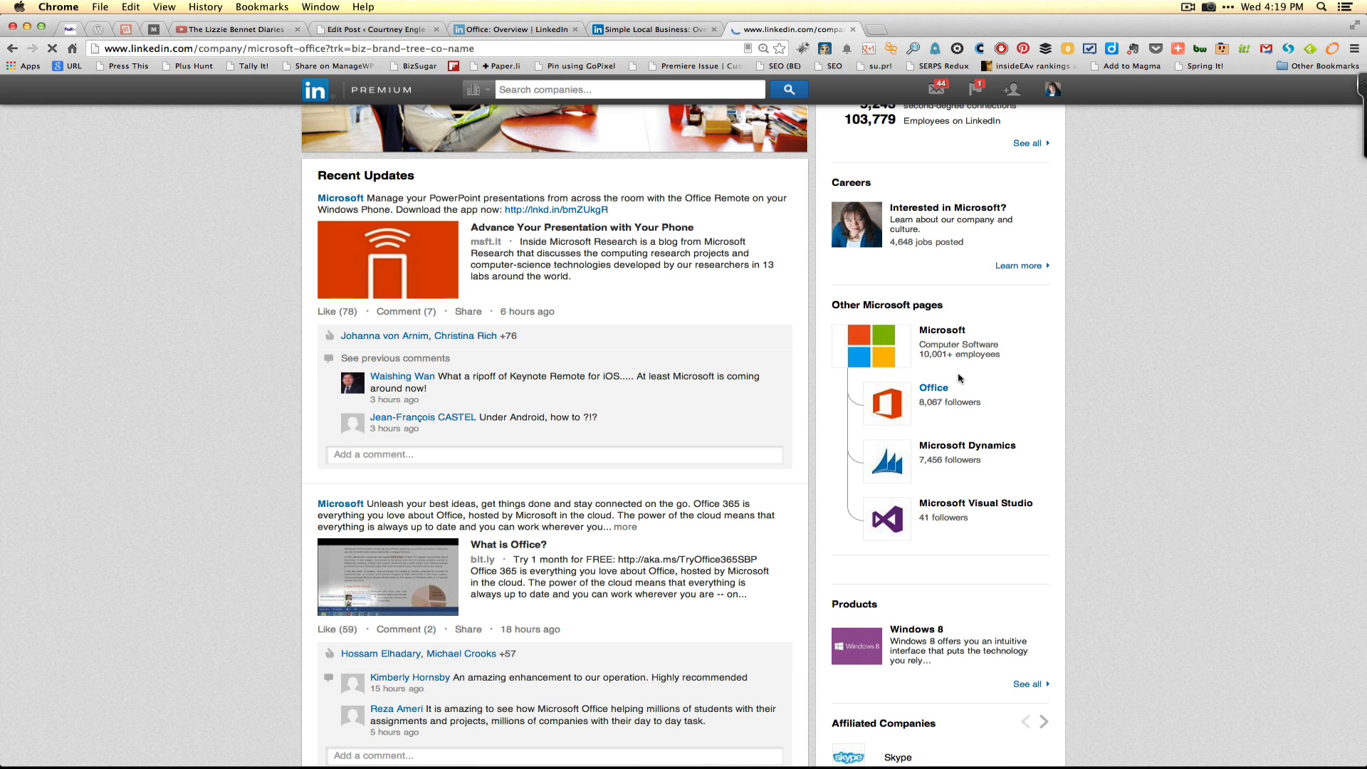
left_click(931, 387)
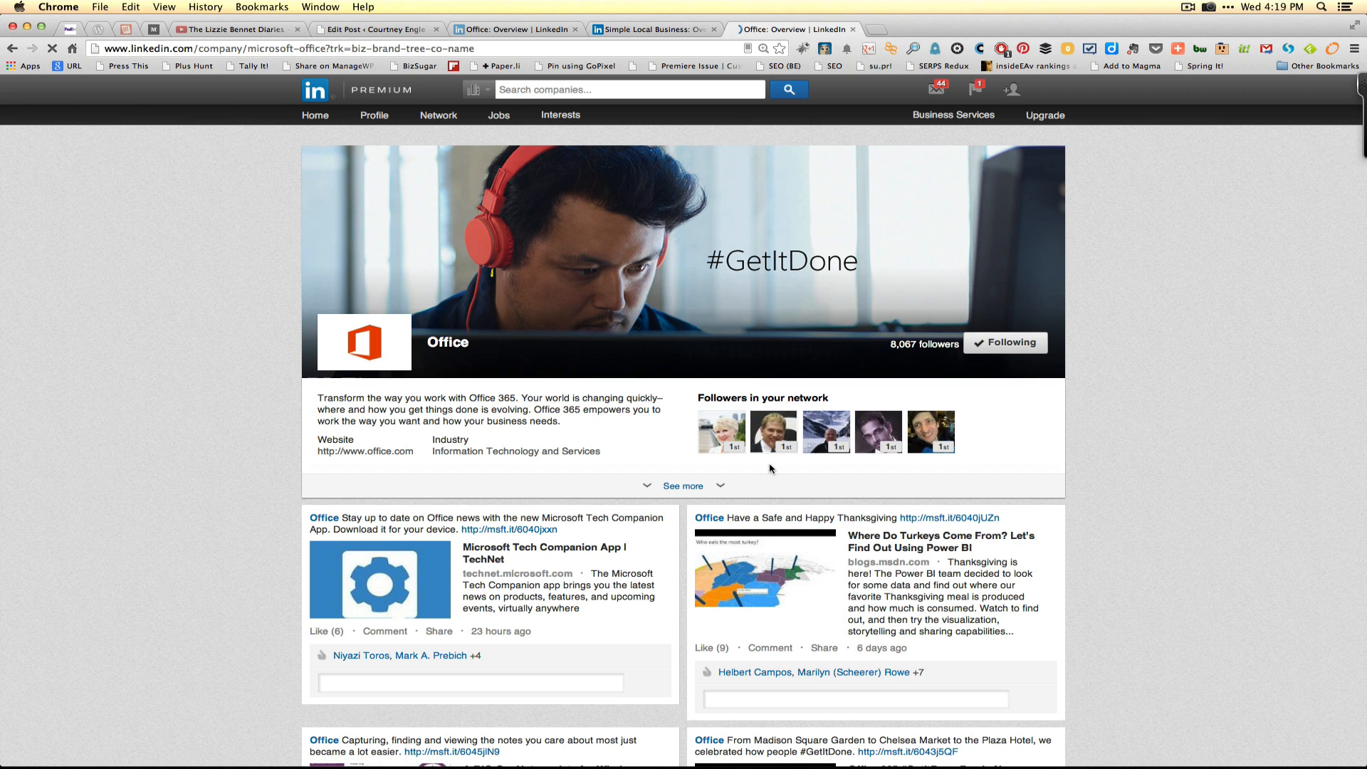
mouse_move(608, 649)
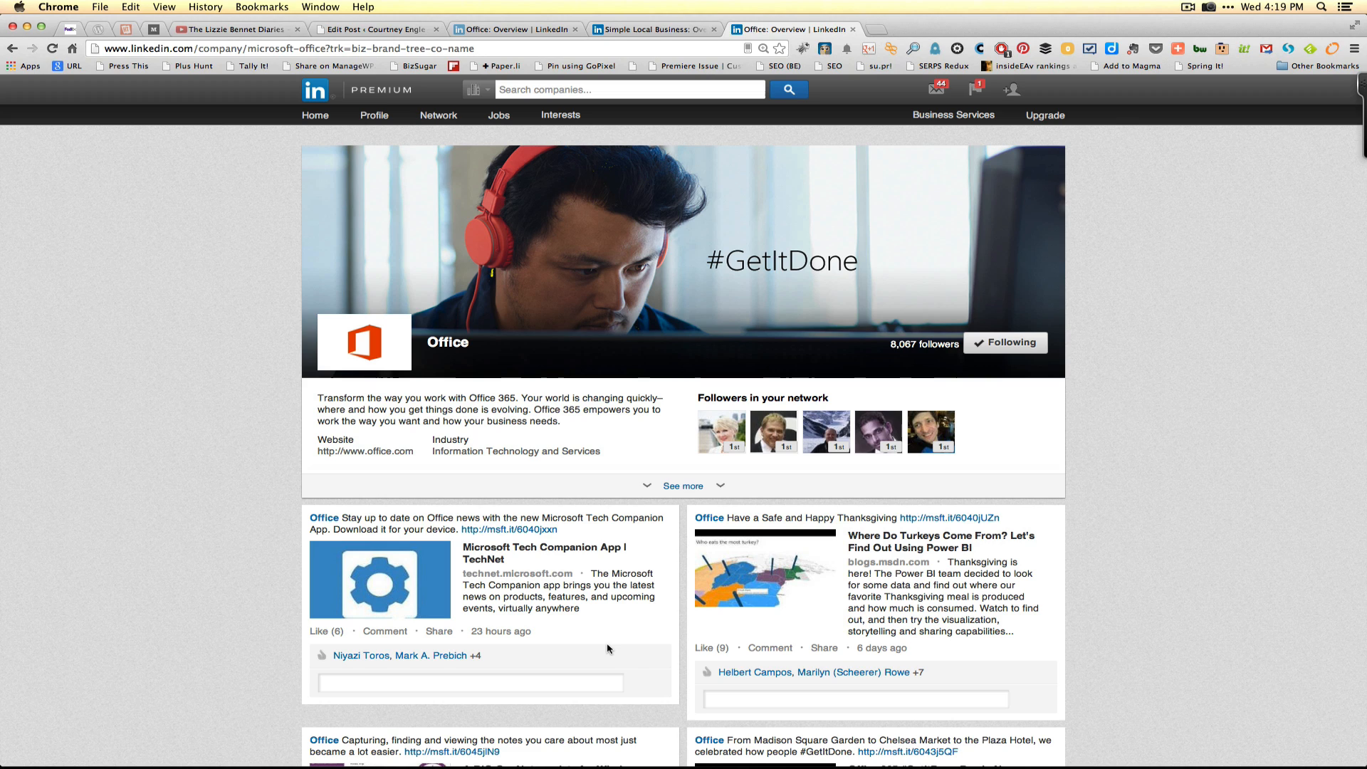
scroll("down", 3)
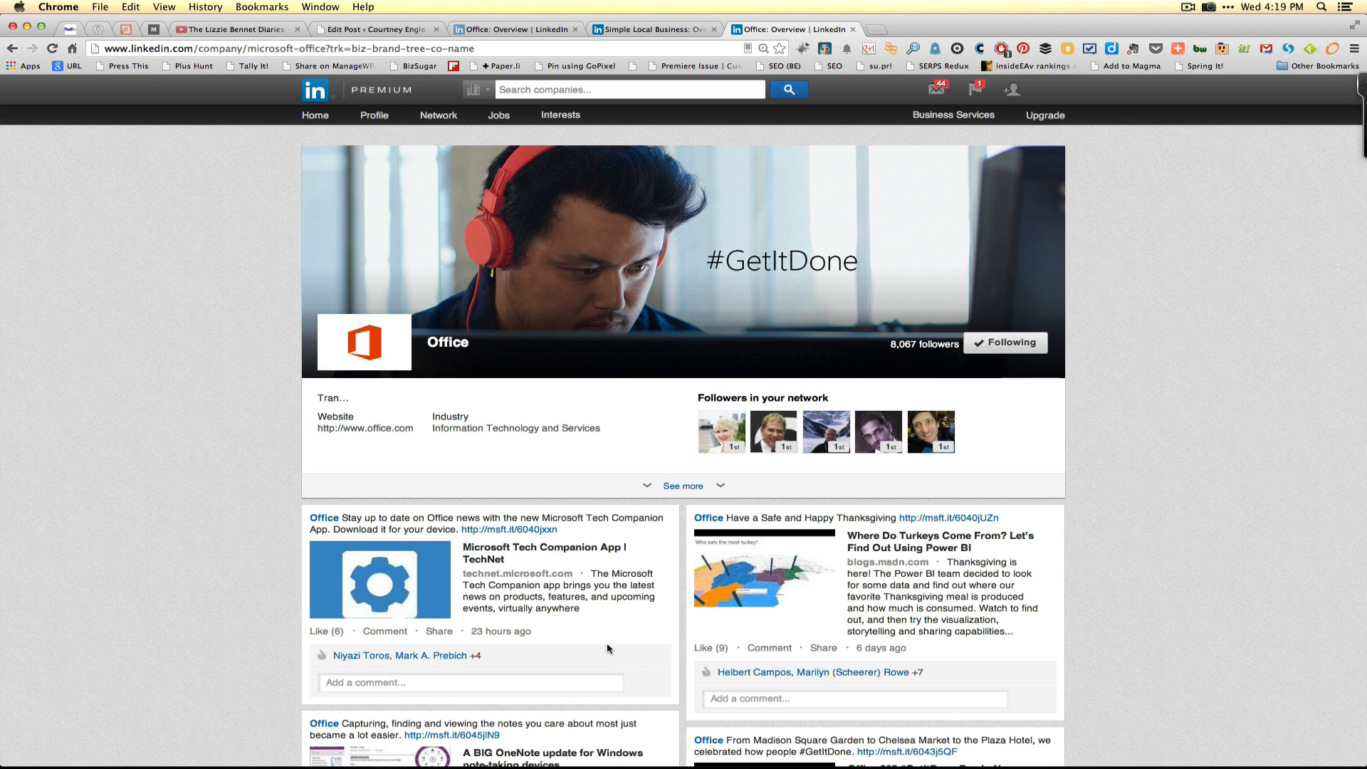
mouse_move(748, 477)
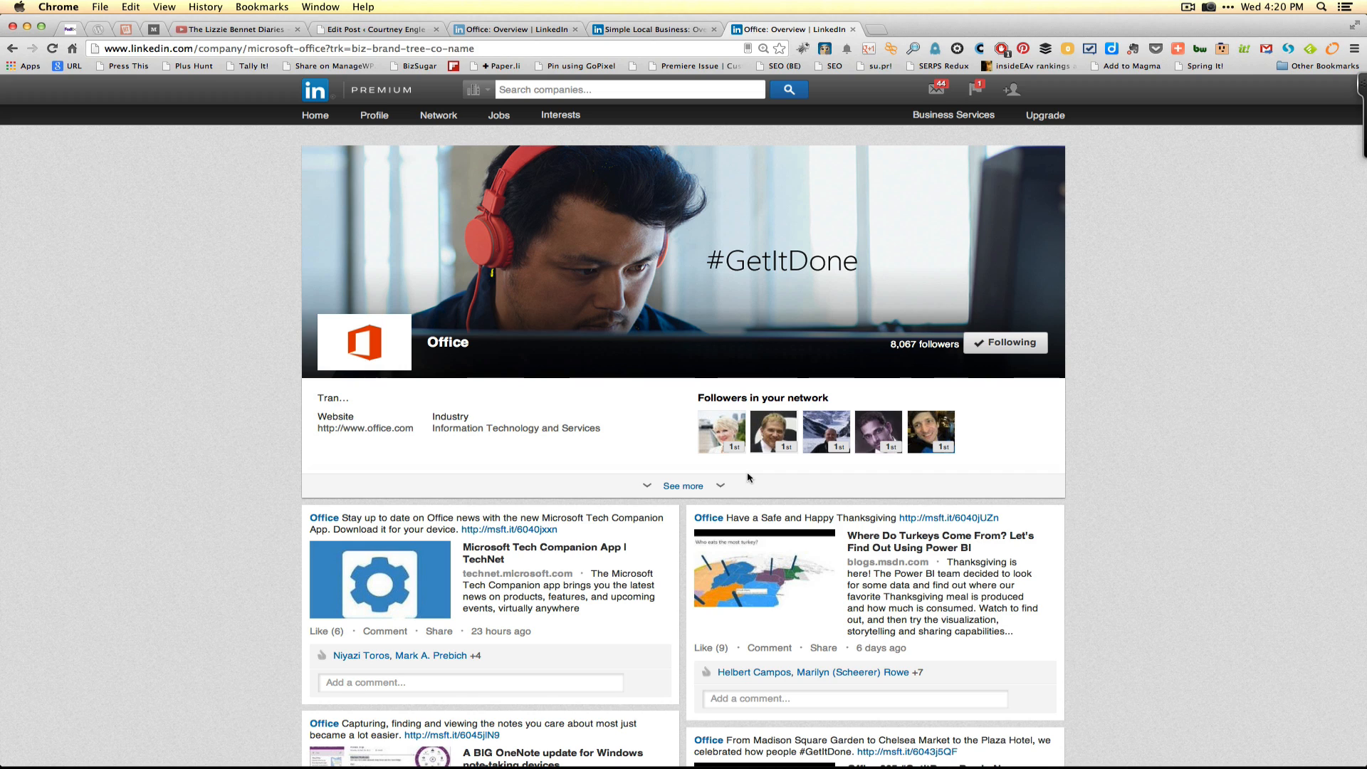
mouse_move(910, 67)
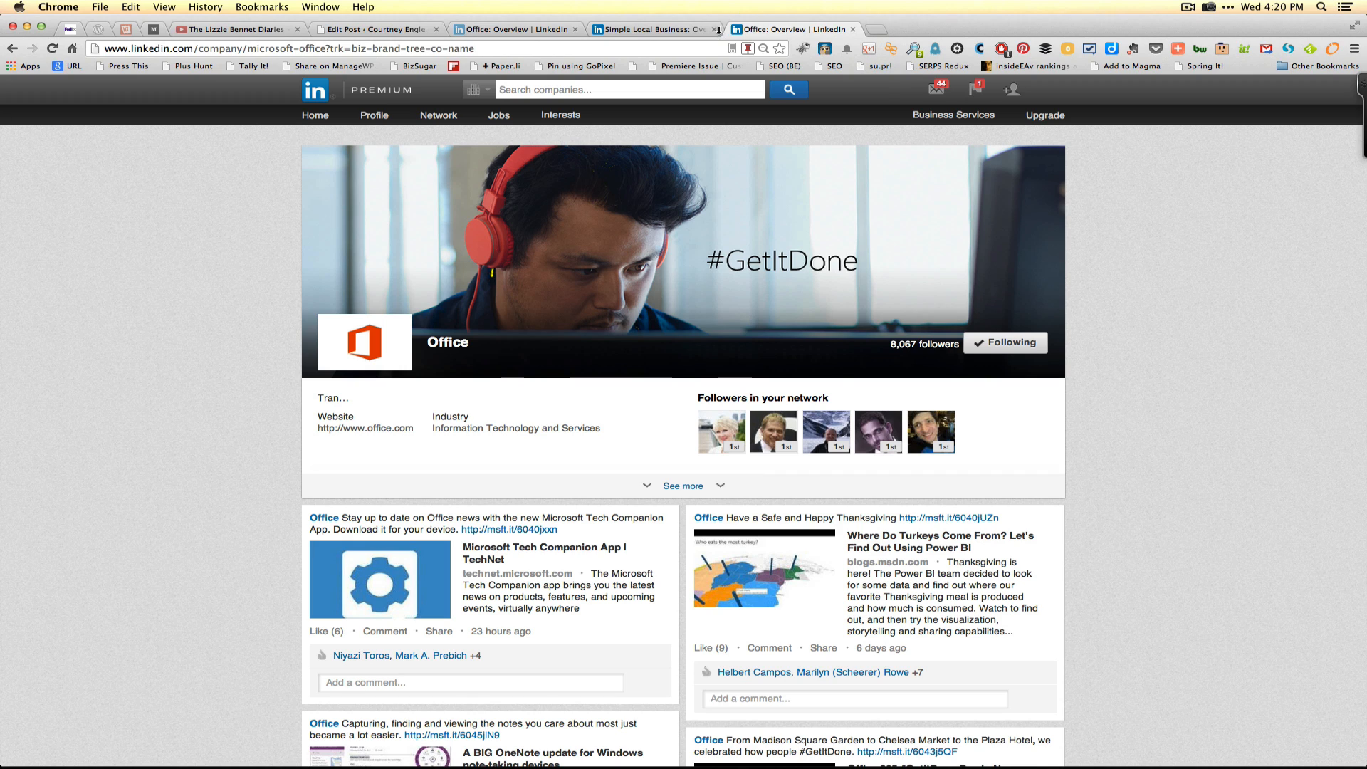
- Switch over to the Simple Local Business company page
left_click(649, 29)
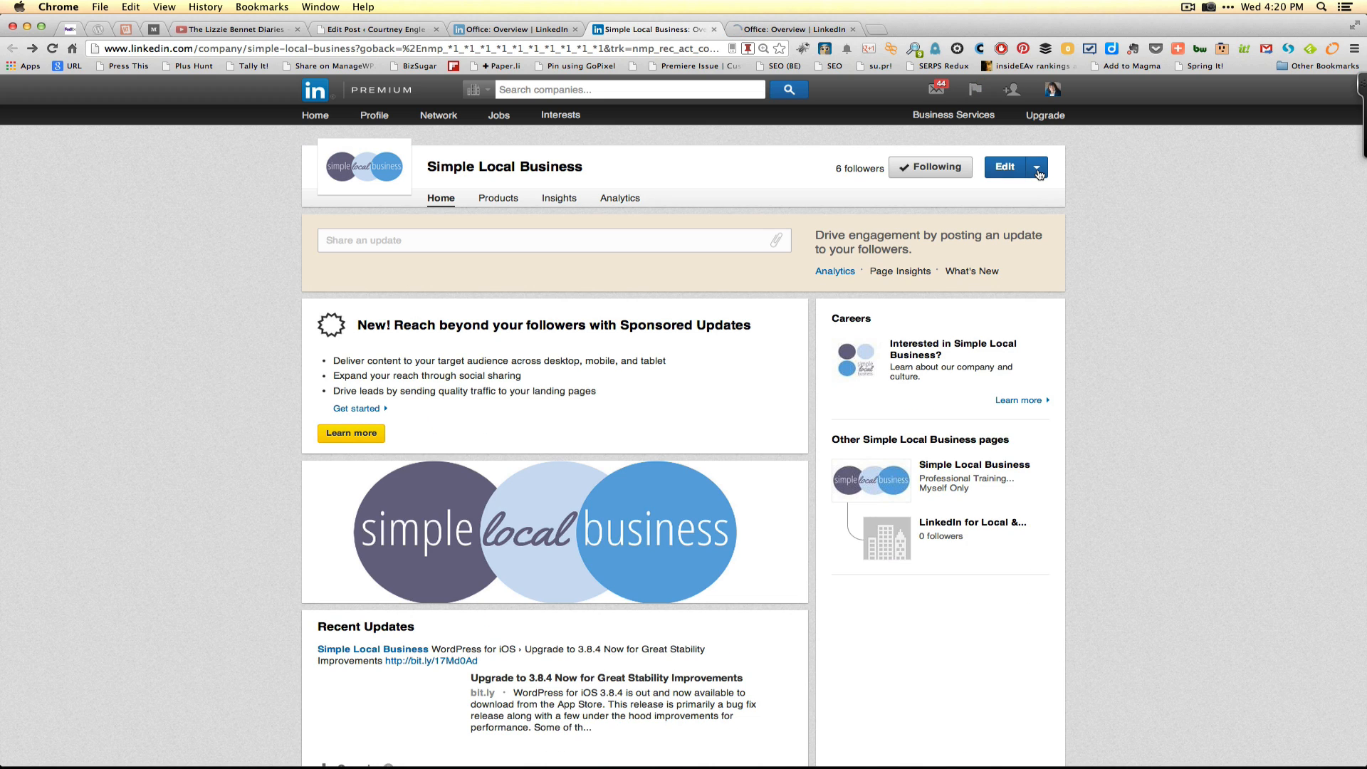
- Start creating a new Showcase Page from the company page's Edit admin menu
left_click(1036, 166)
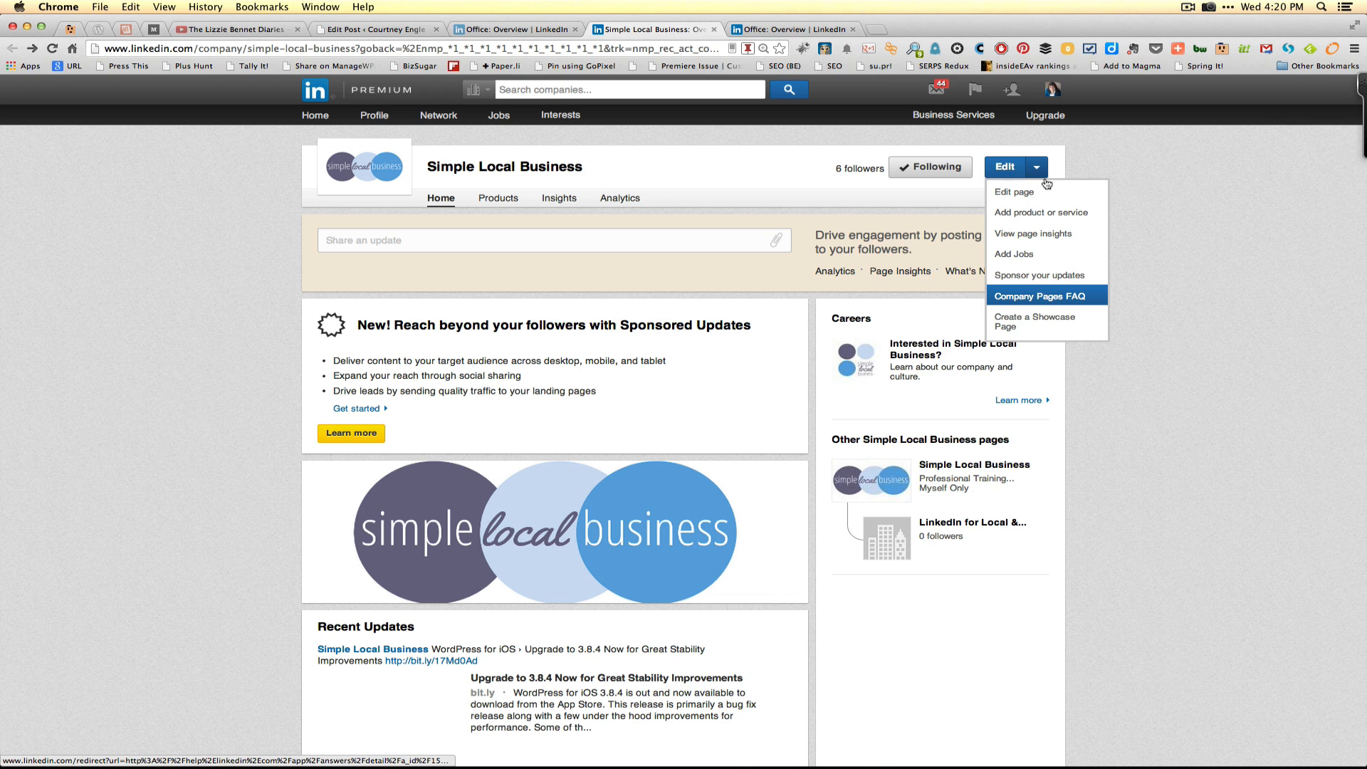
mouse_move(1010, 323)
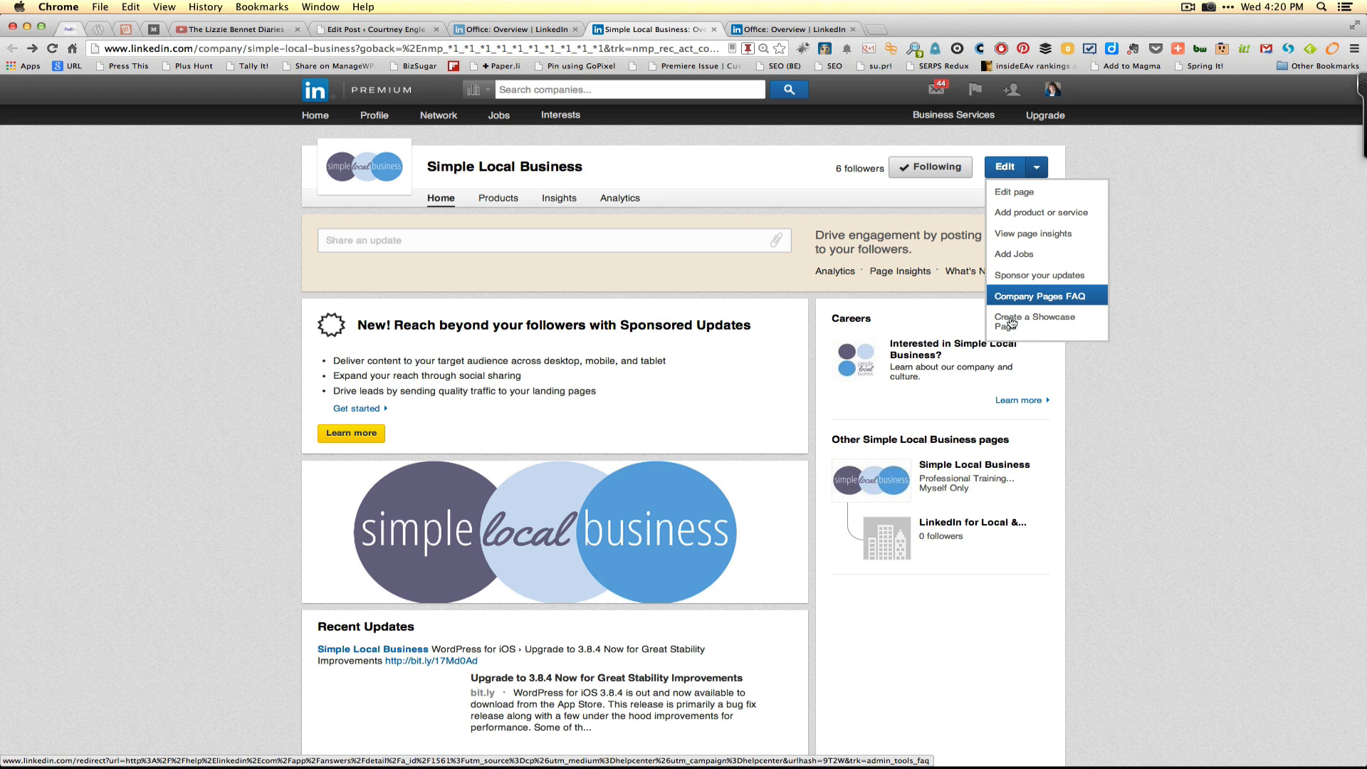
left_click(1035, 320)
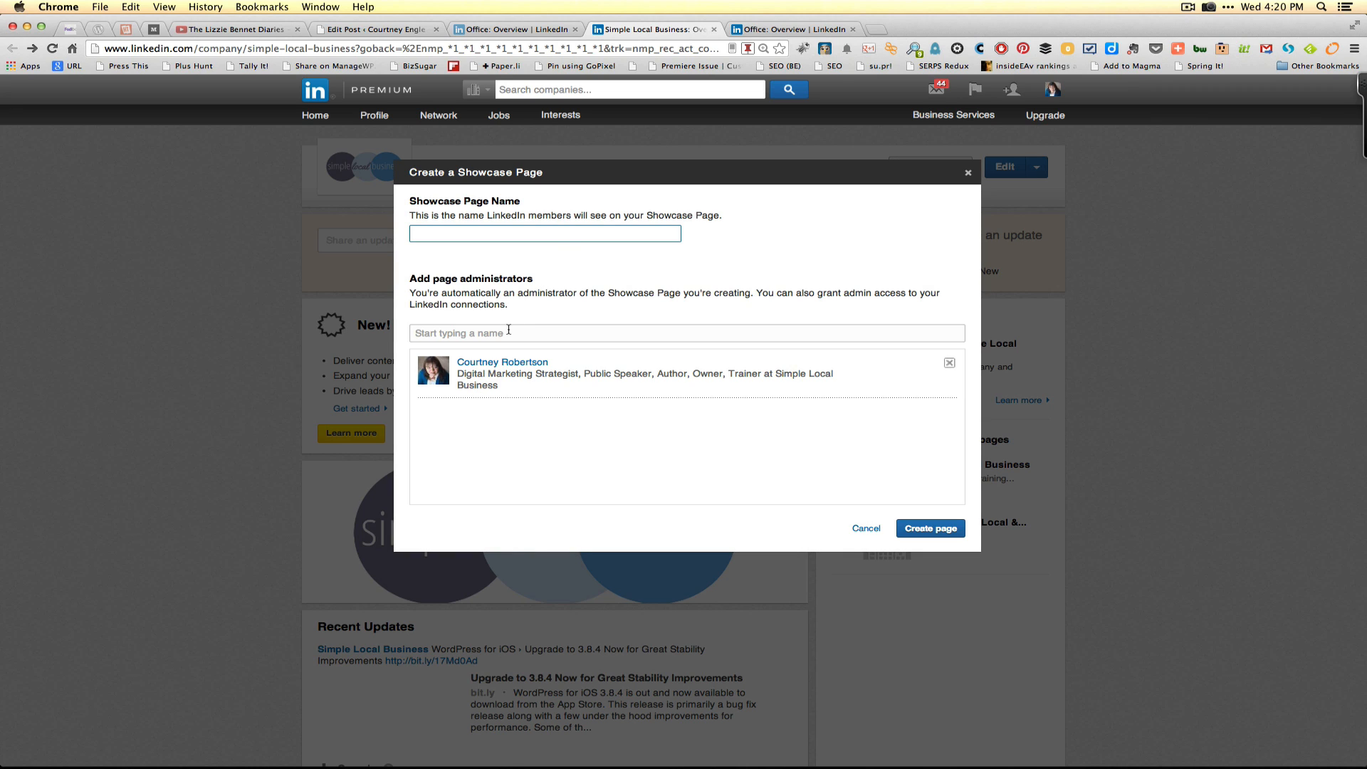
mouse_move(968, 210)
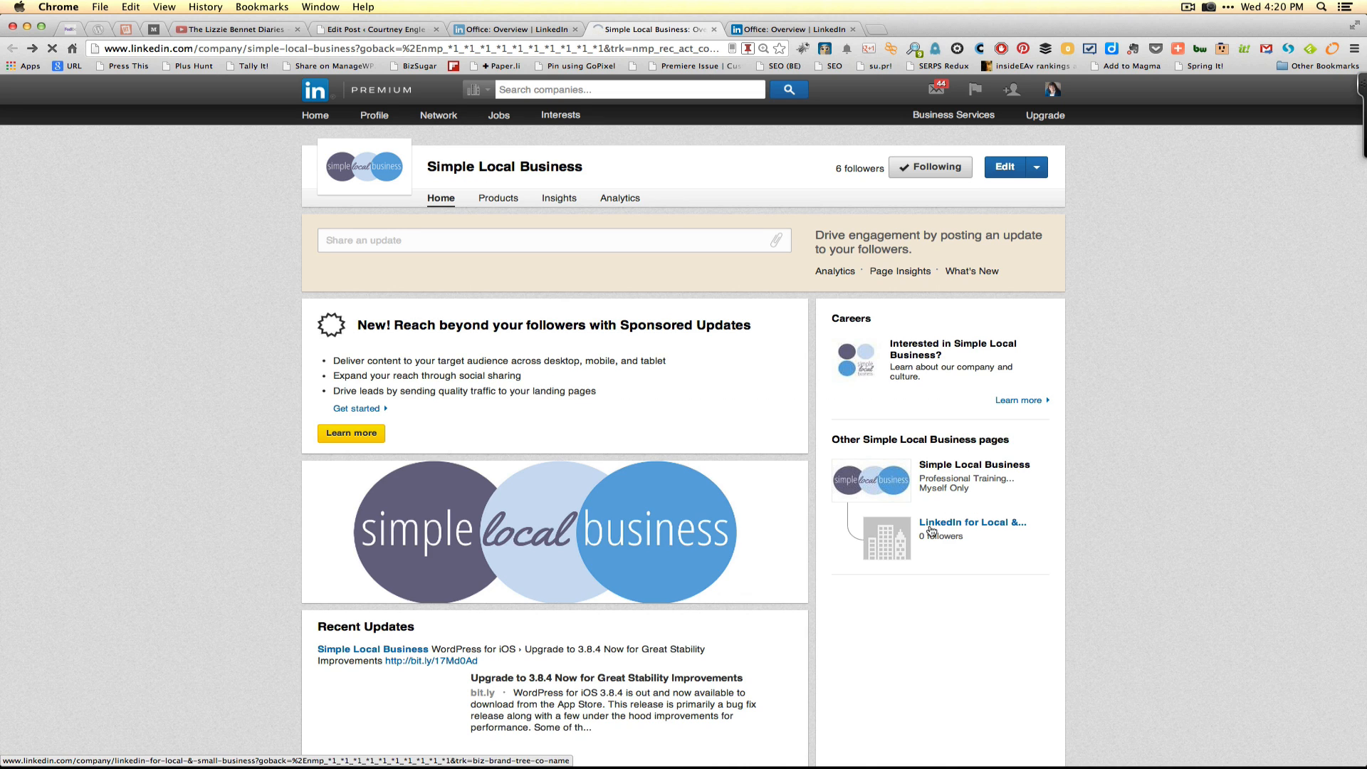
- Open the LinkedIn for Local & Small Business showcase page and show its Edit menu
left_click(971, 522)
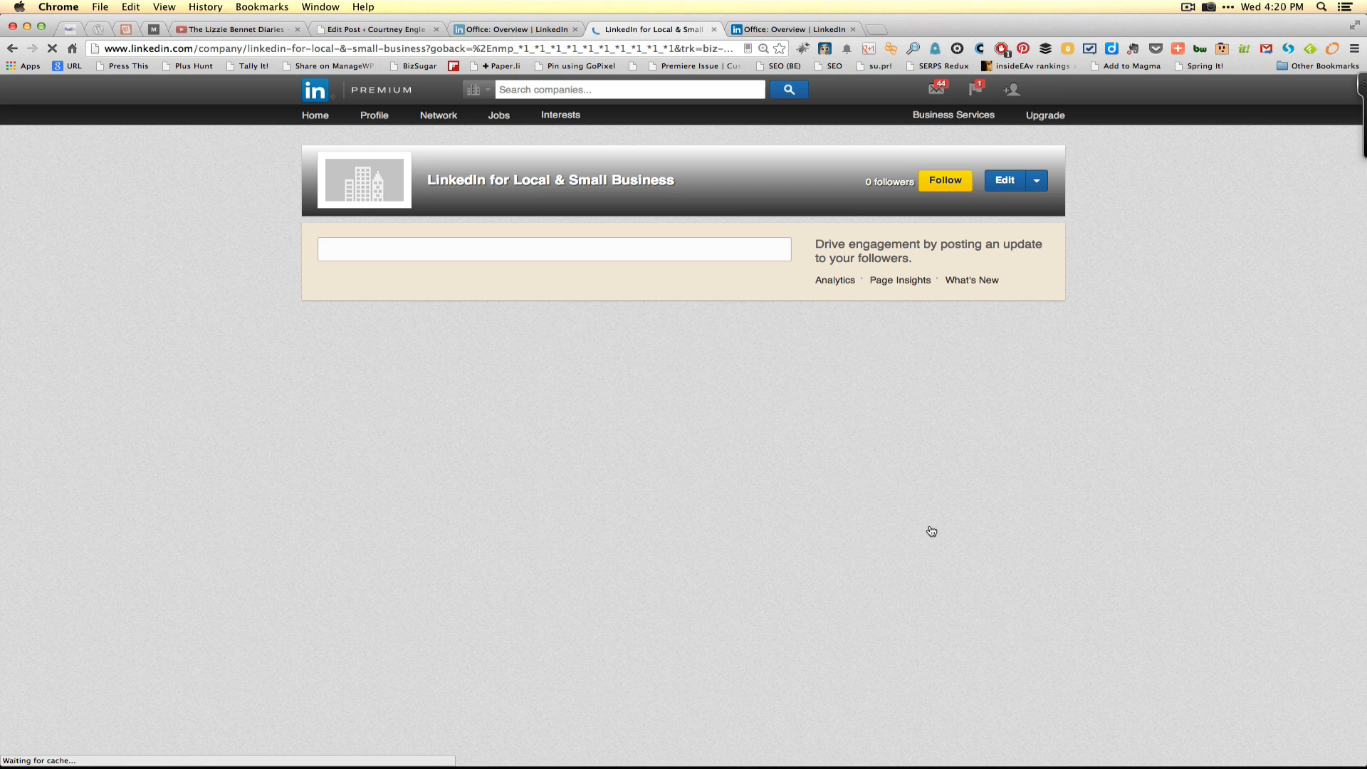
left_click(1036, 181)
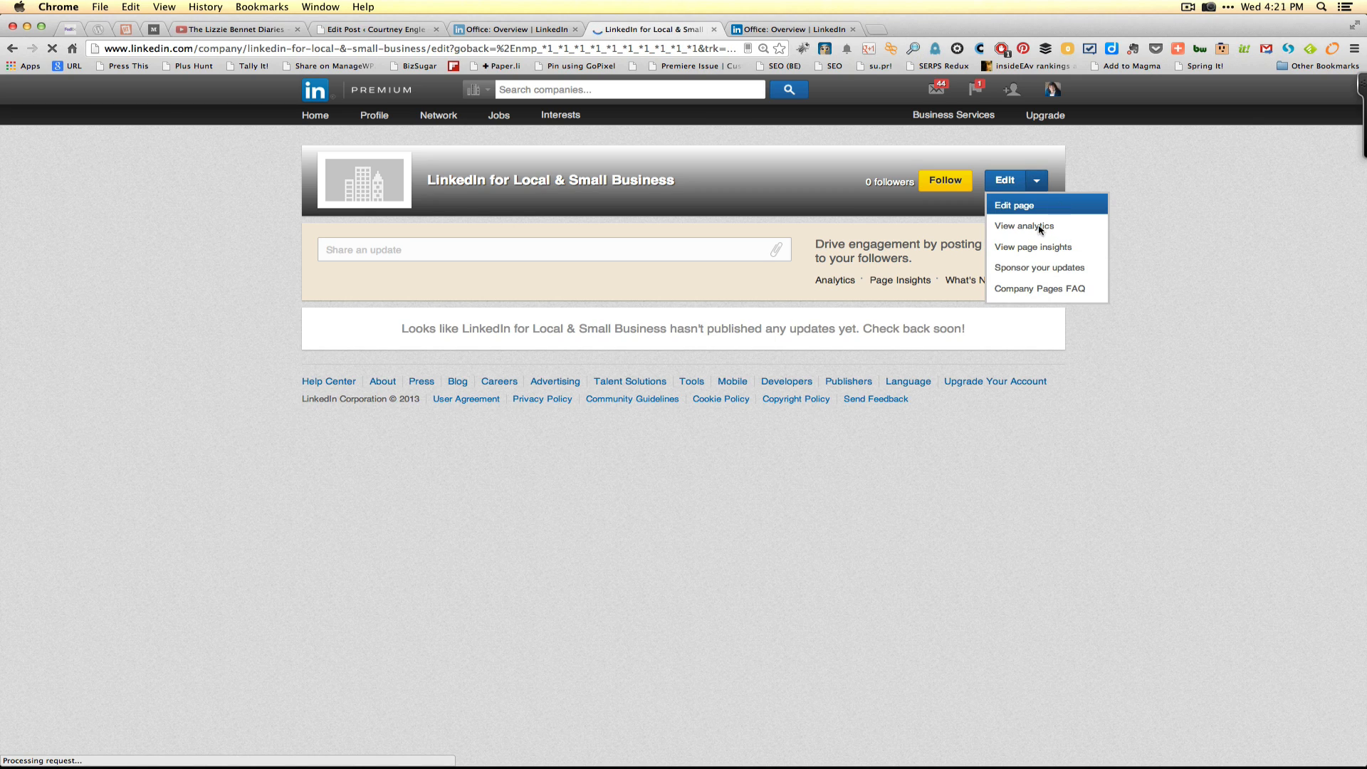
mouse_move(1033, 235)
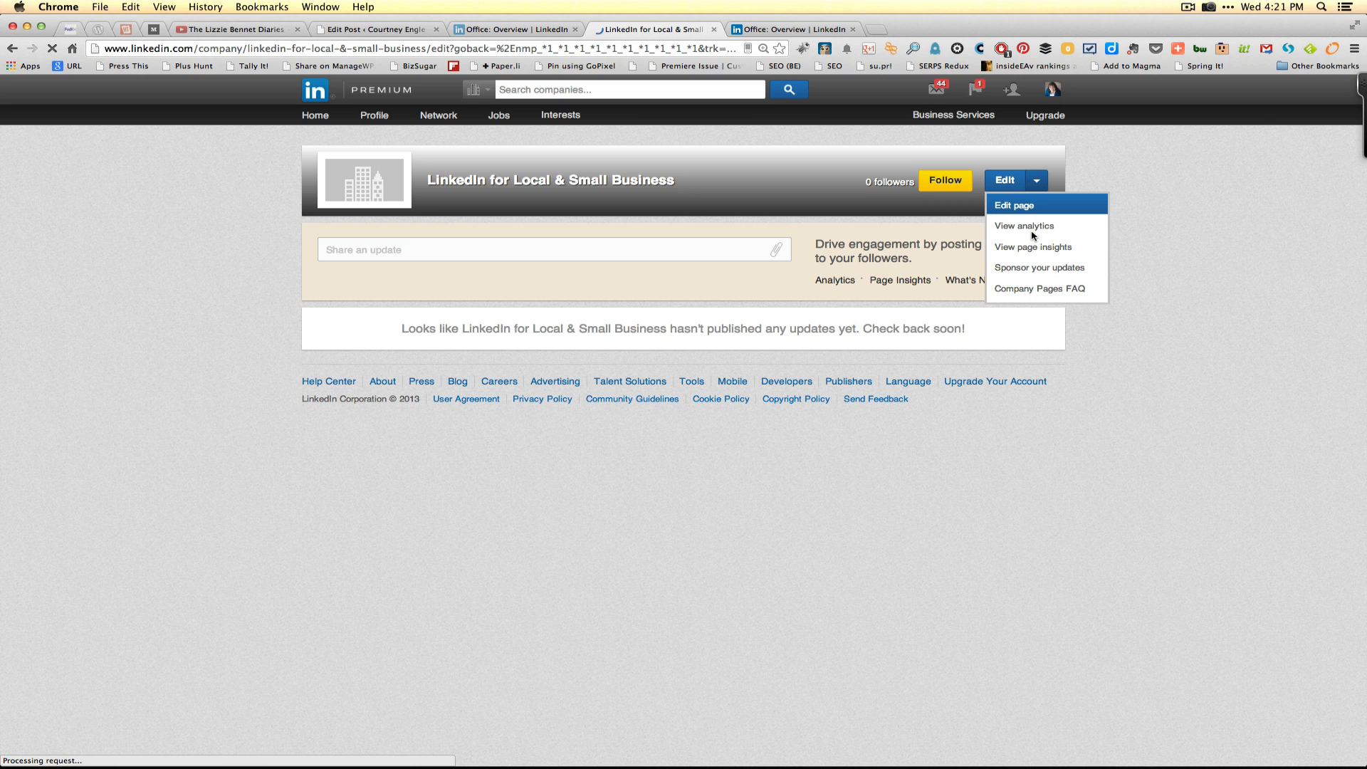
- Open the showcase page's edit form and review its name, description, logo and admin fields
left_click(1014, 205)
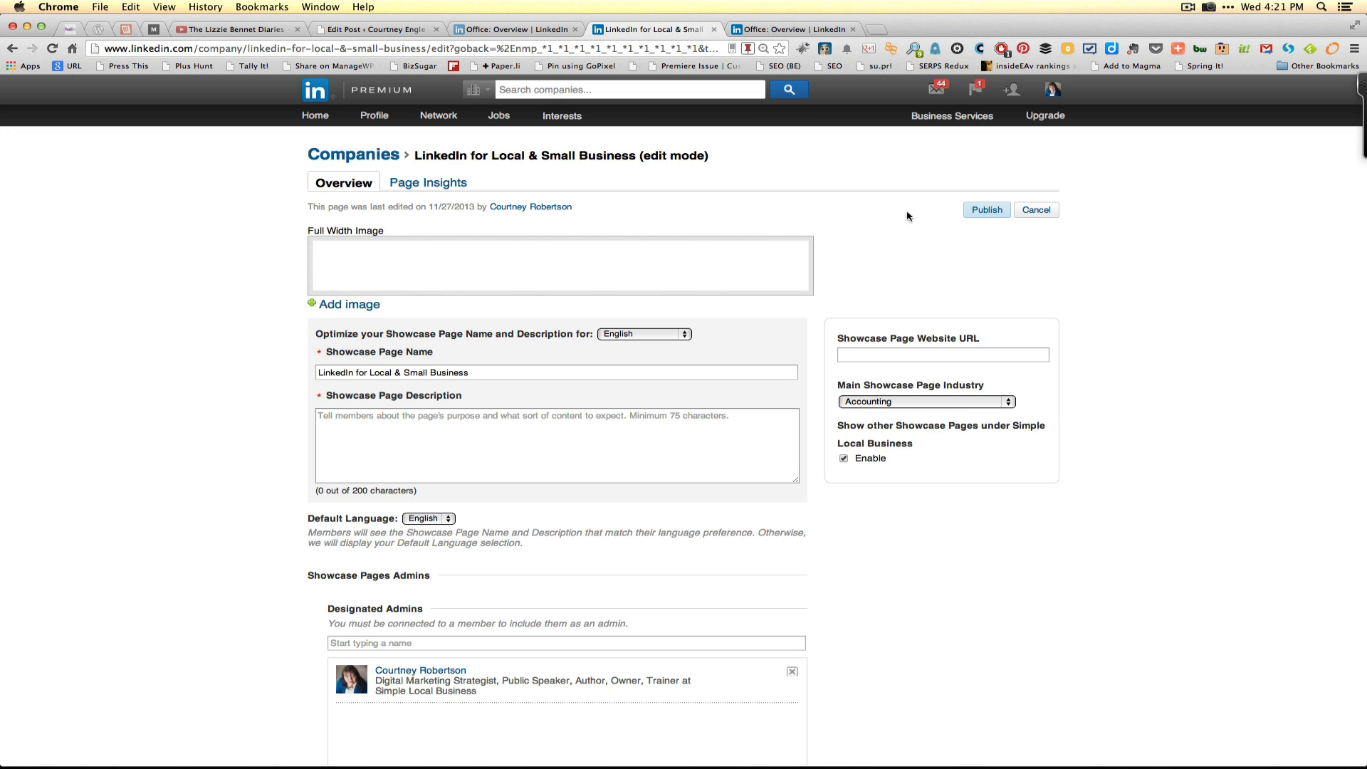
scroll("up", 3)
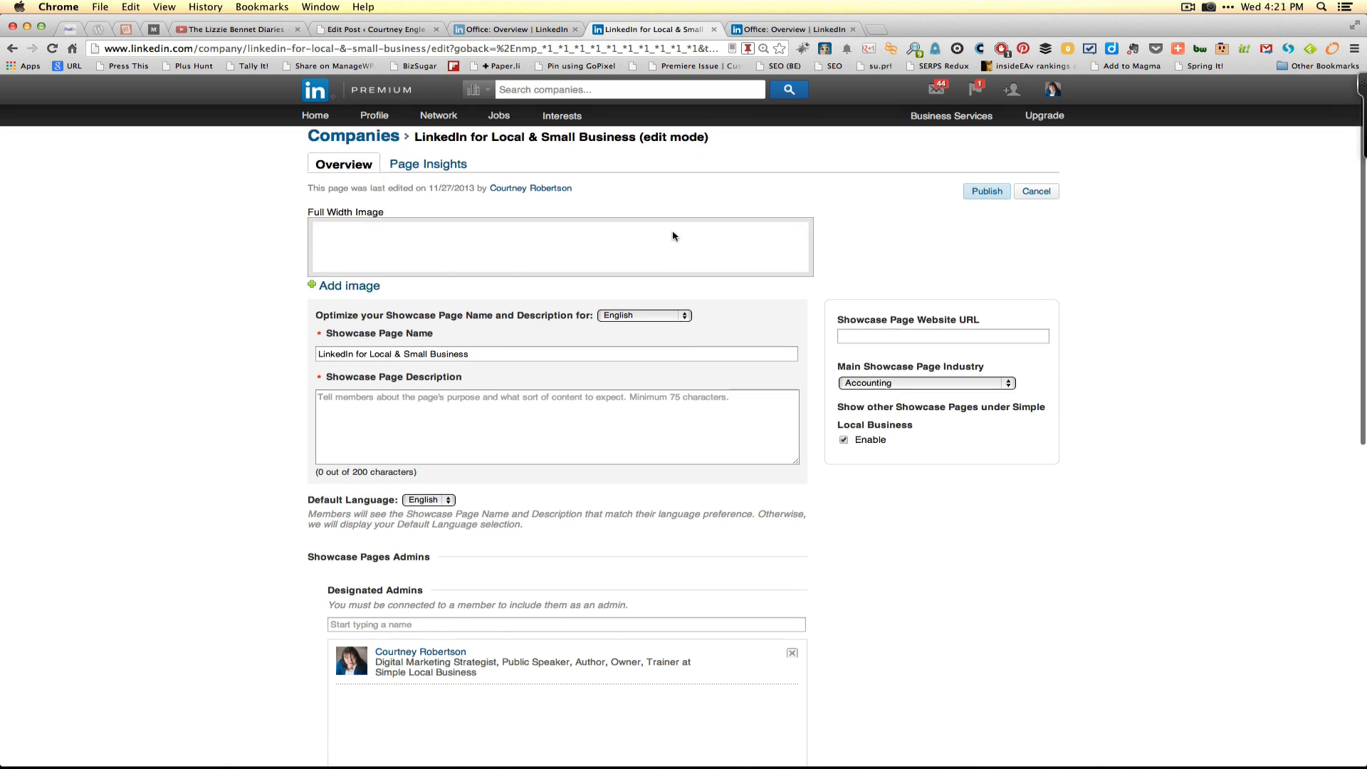
scroll("down", 3)
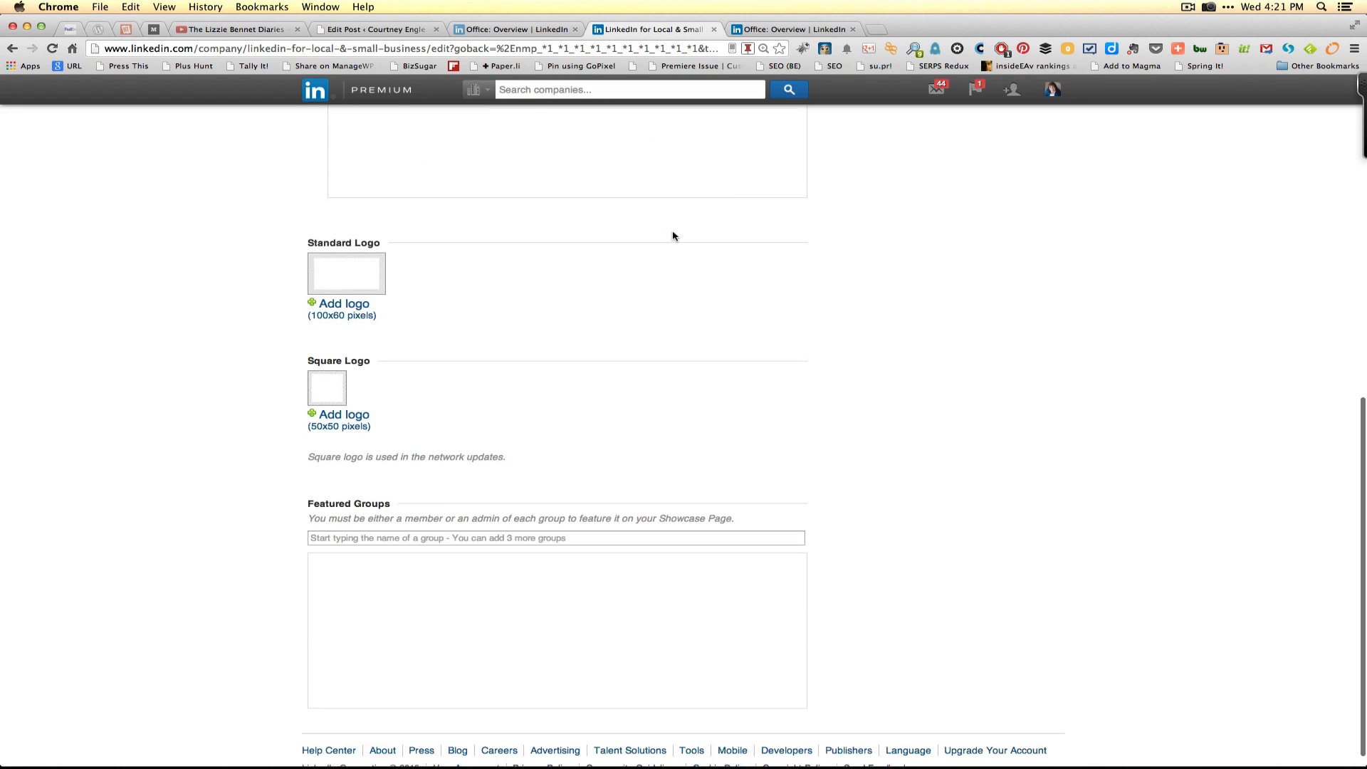
scroll("up", 3)
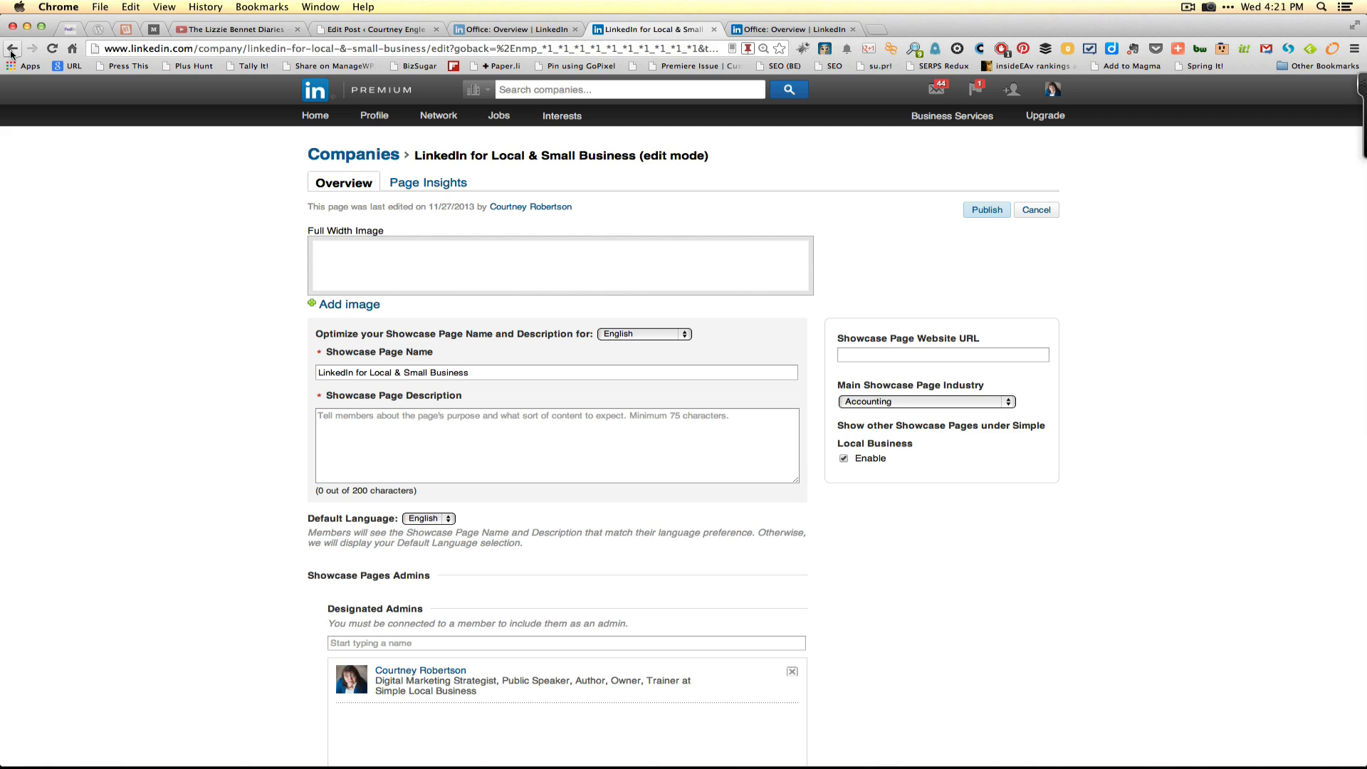
mouse_move(12, 49)
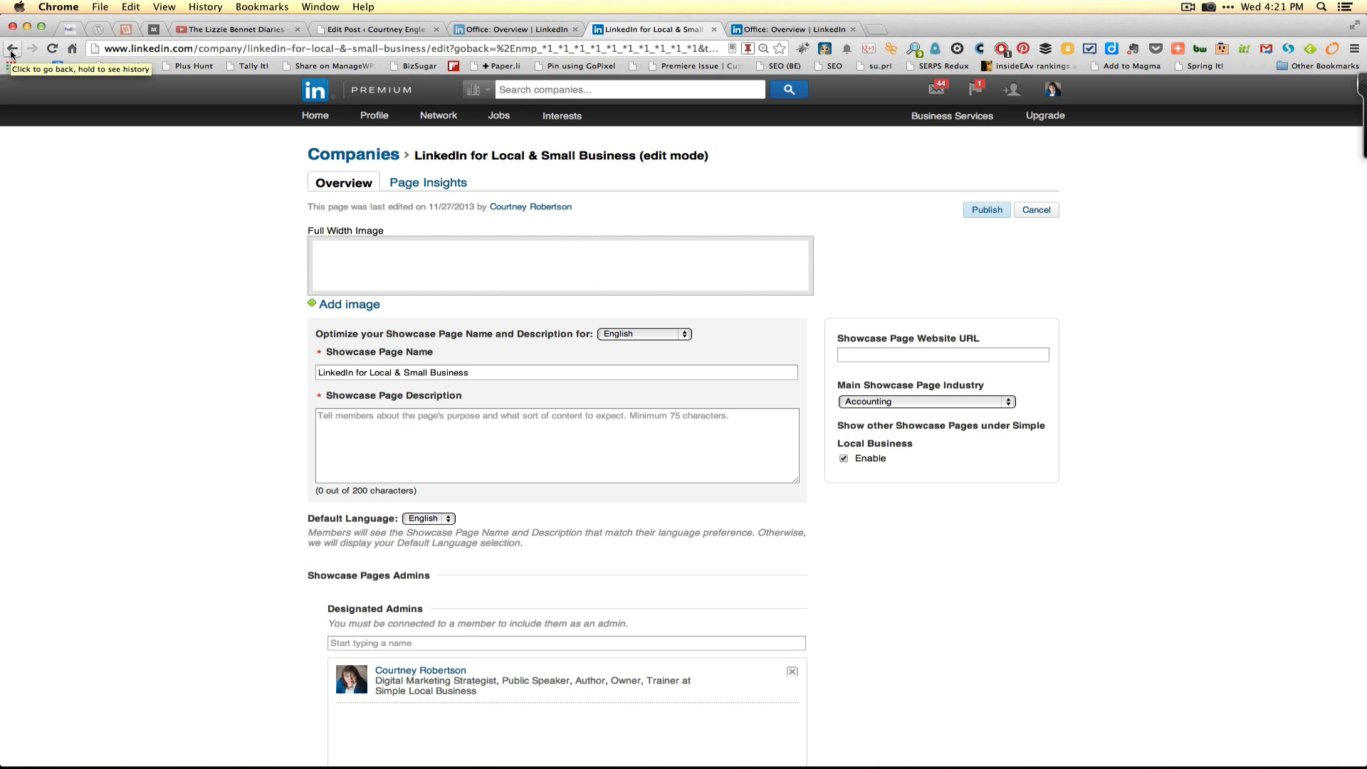